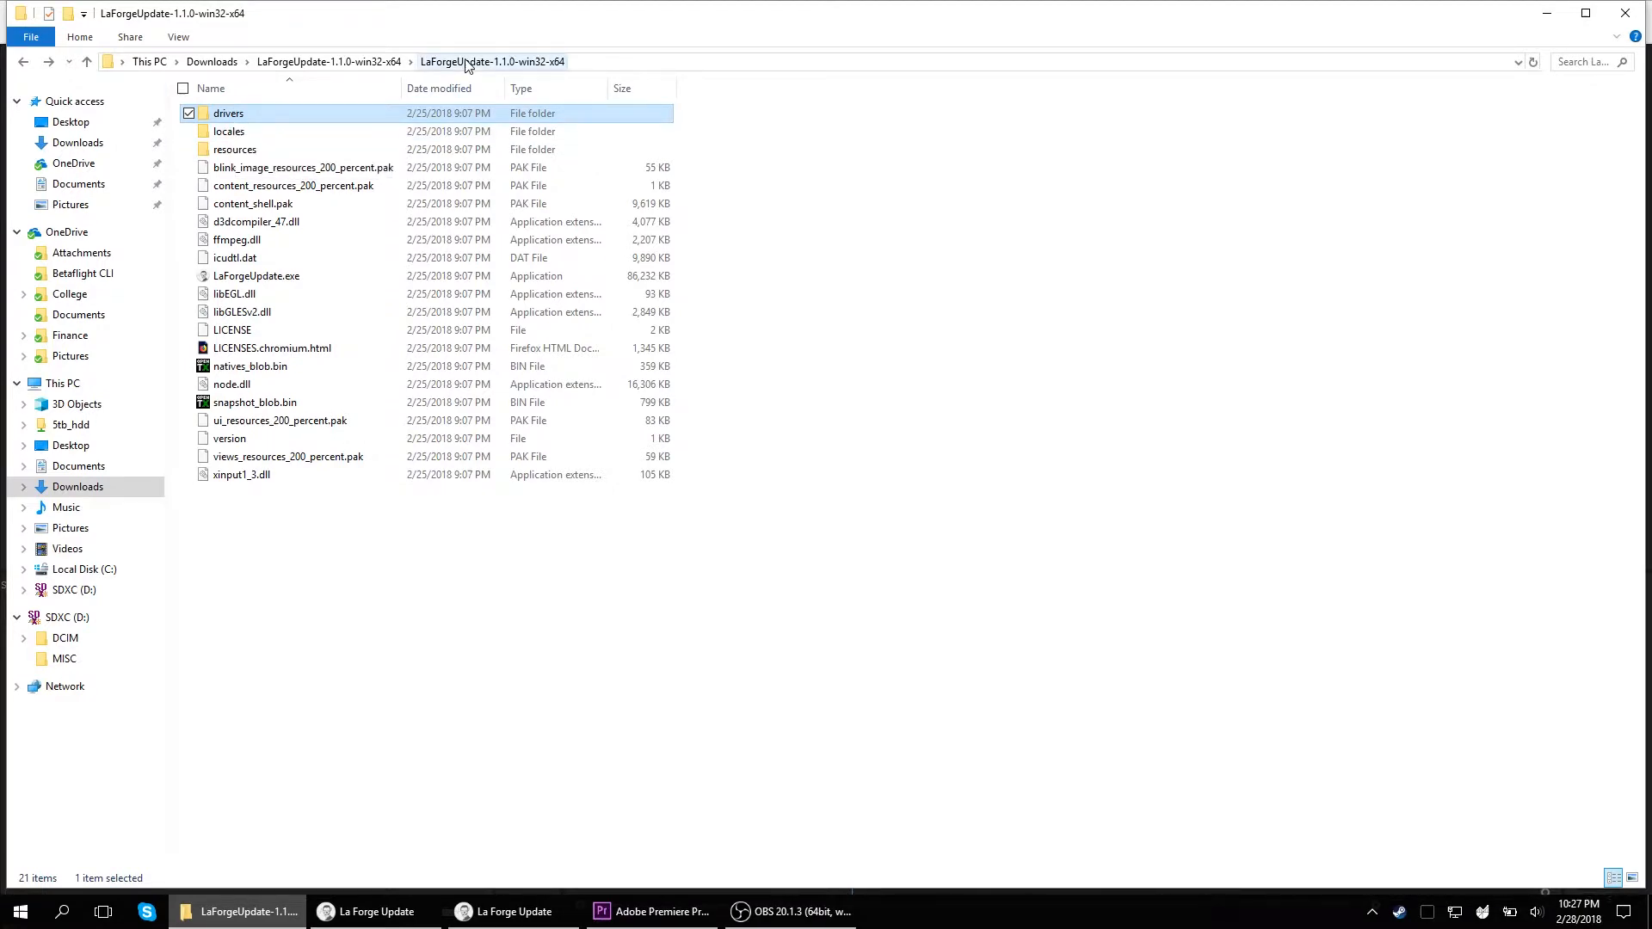
- Launch zadig_2.2.exe from the package's drivers folder
double_click(229, 114)
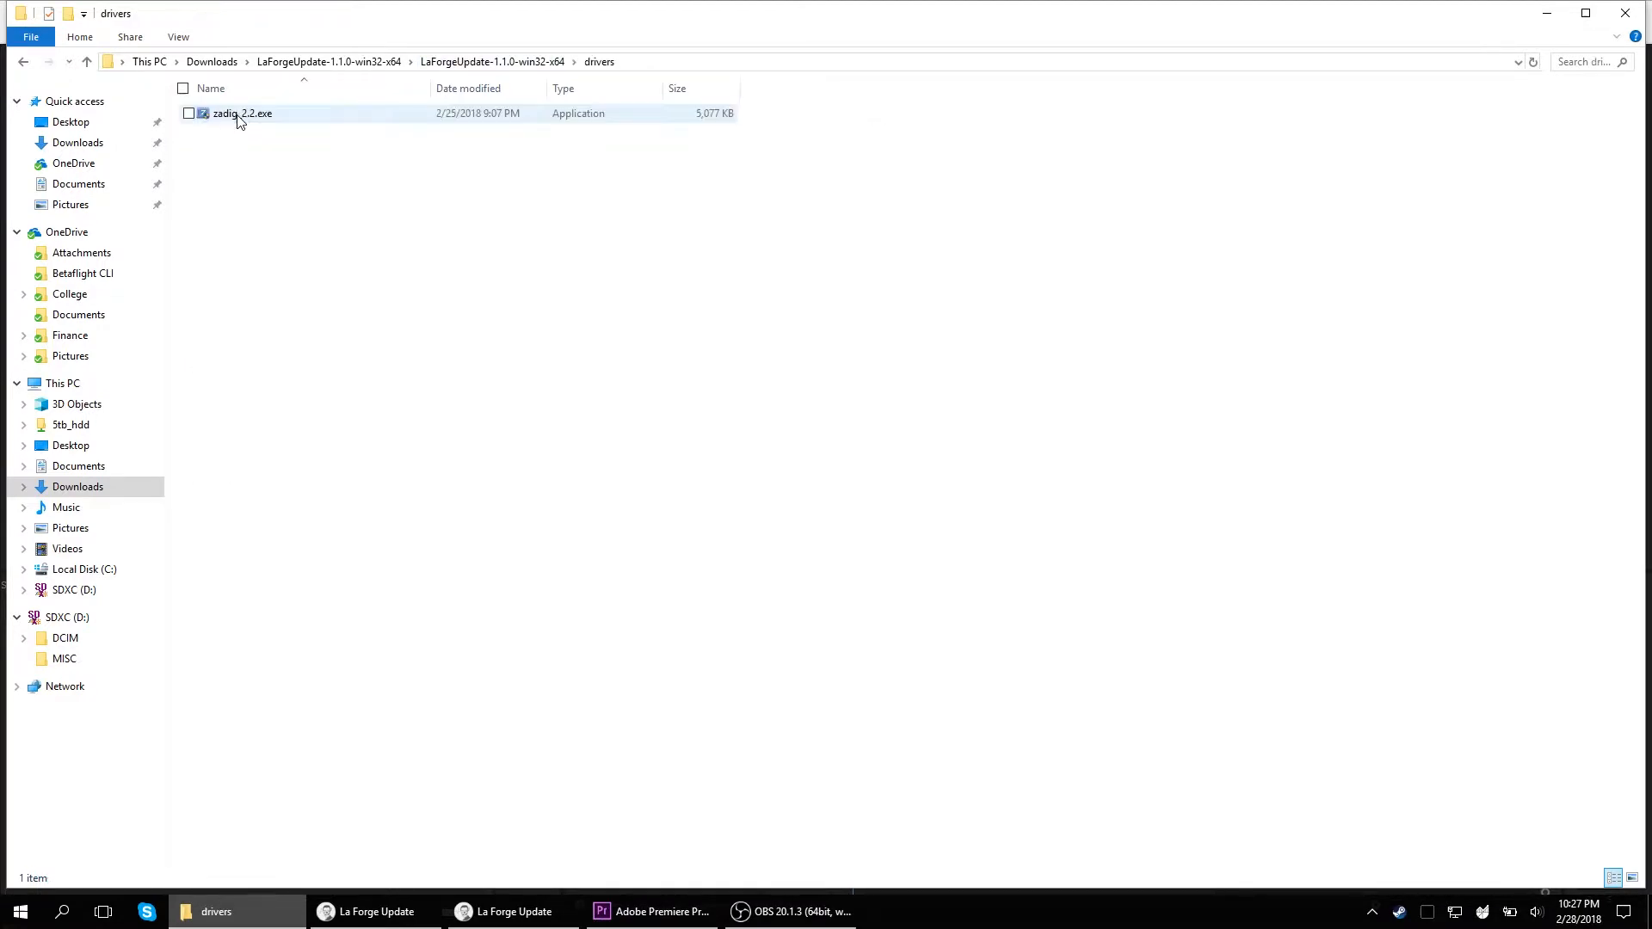
double_click(241, 113)
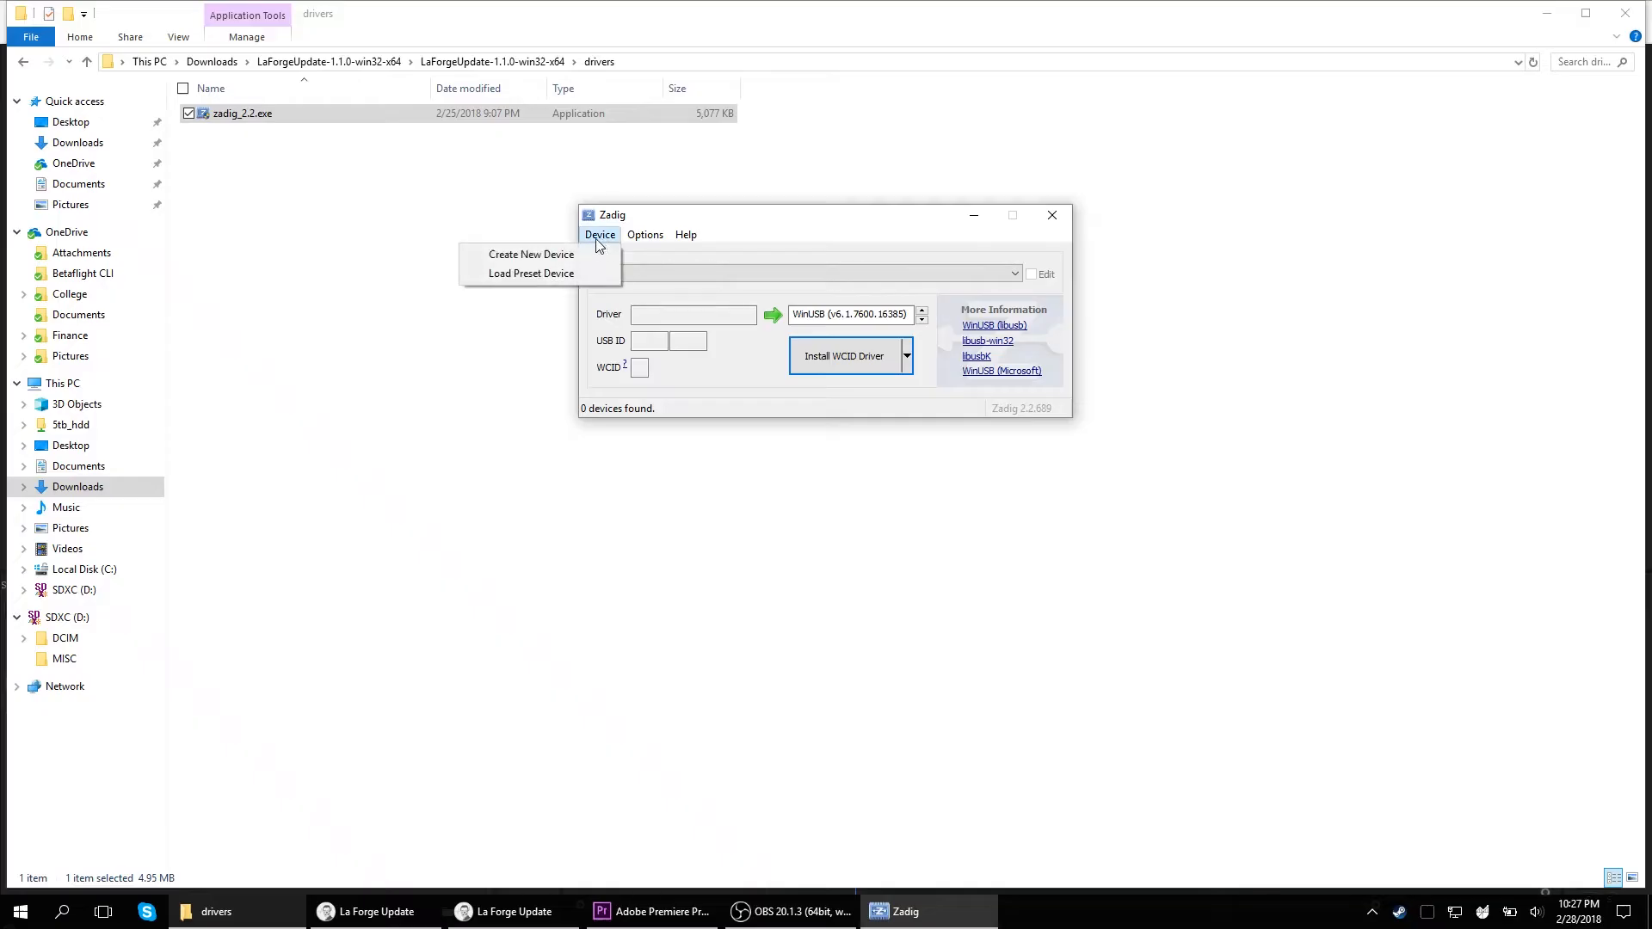
- Enable List All Devices in Zadig and select the USBasp programmer from the device list
click(646, 234)
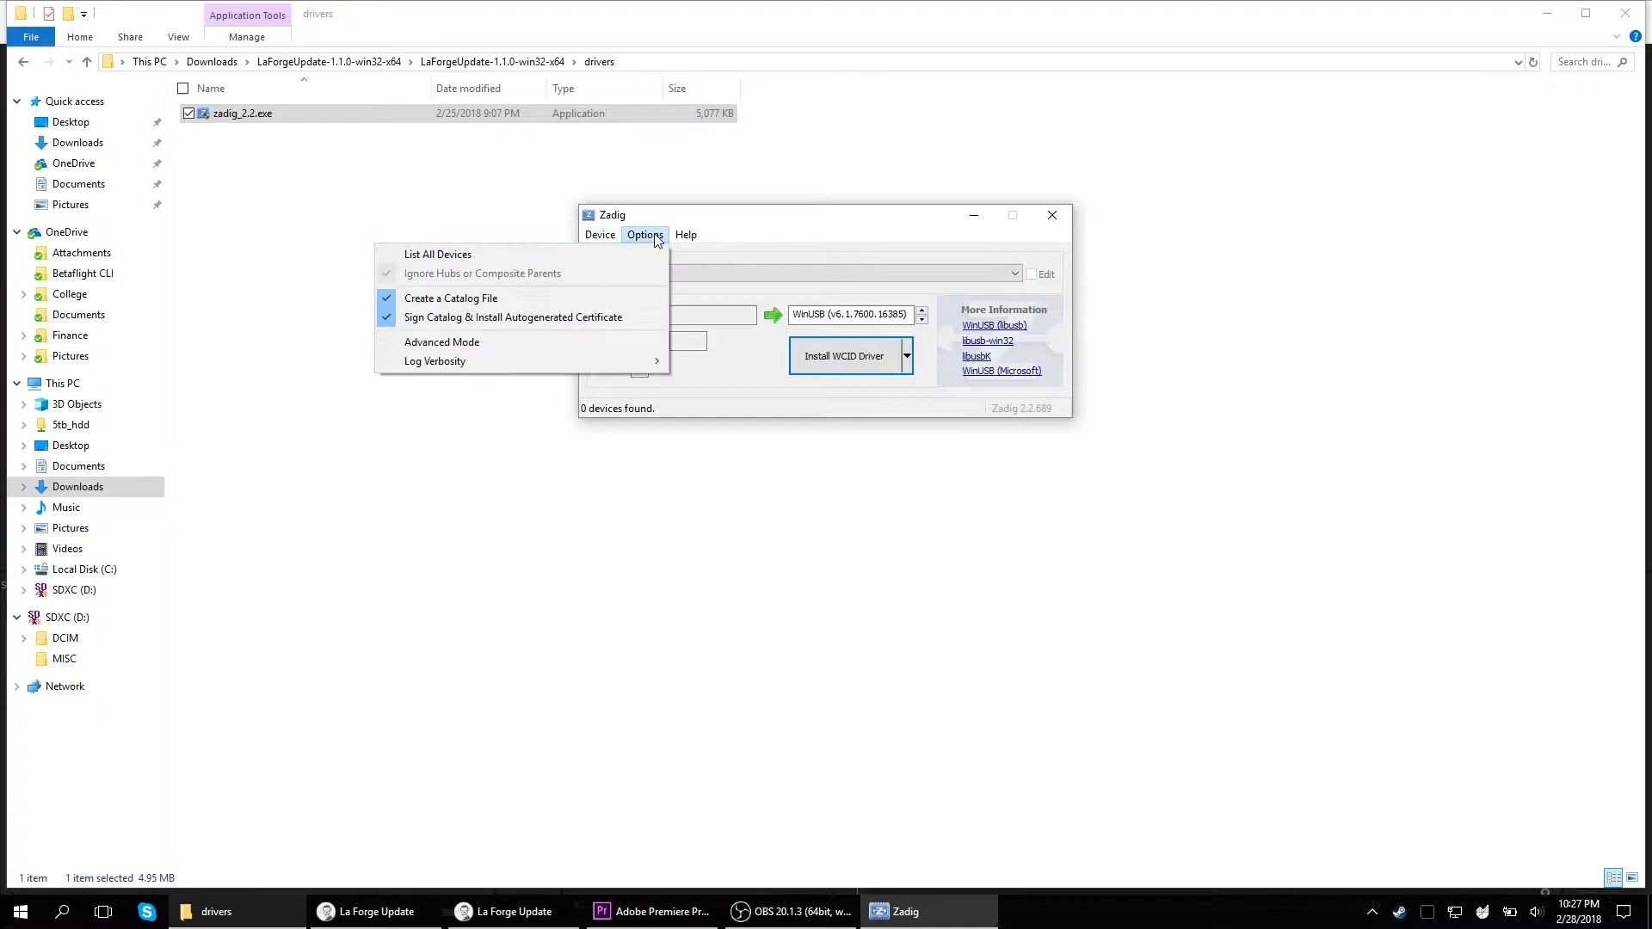
click(806, 273)
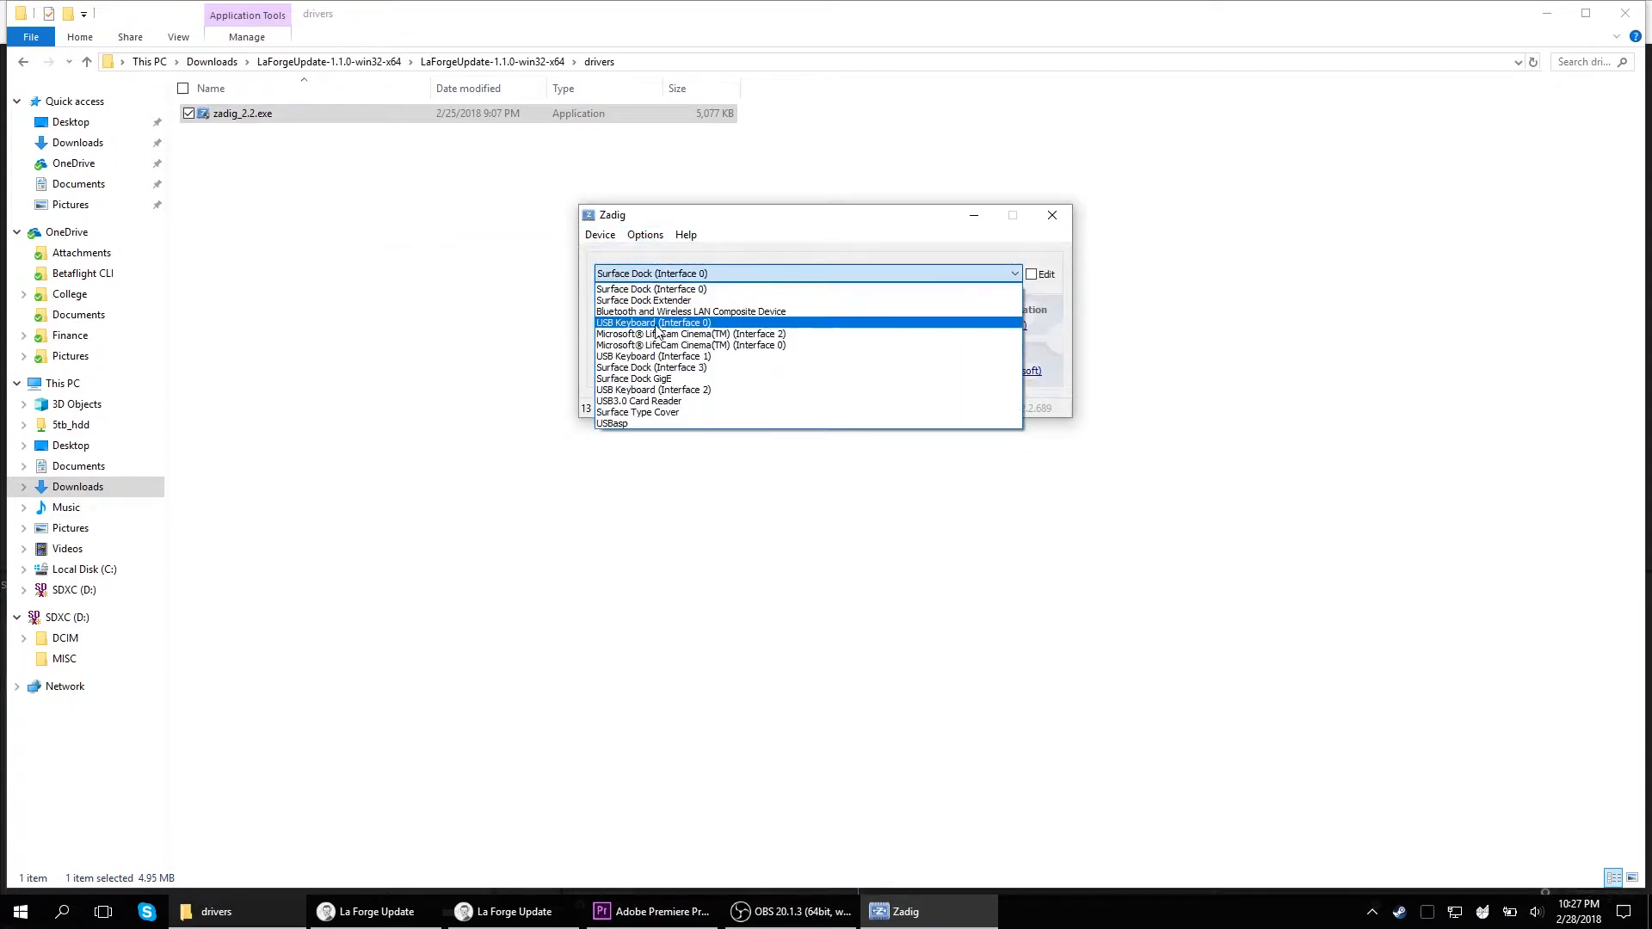
click(611, 423)
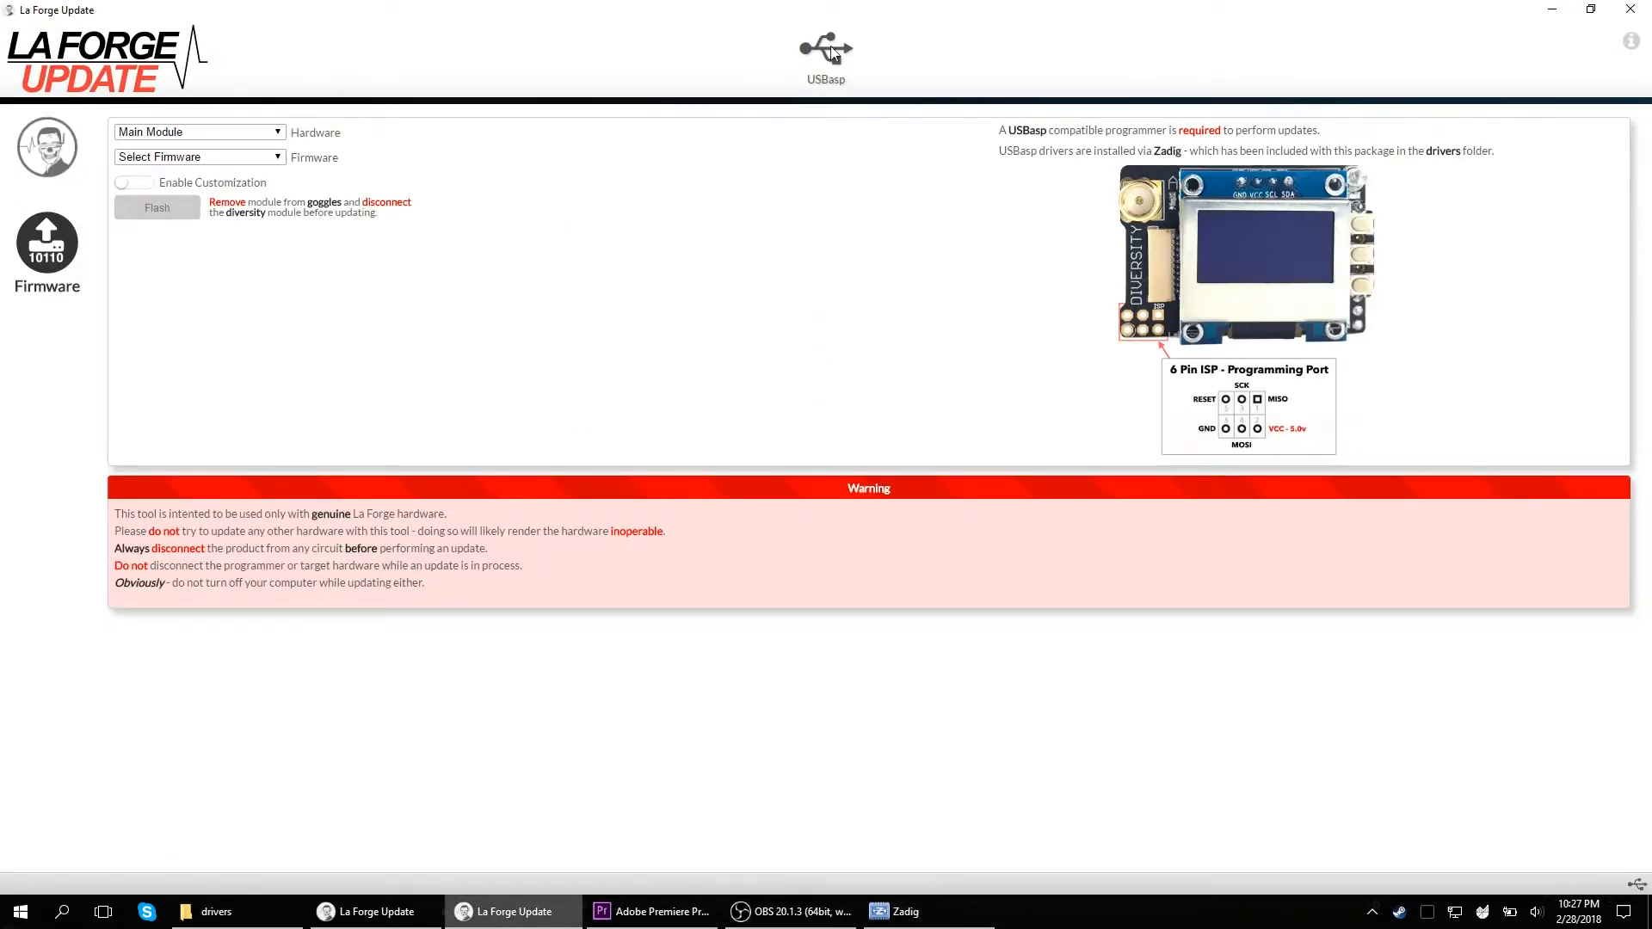
mouse_move(320, 153)
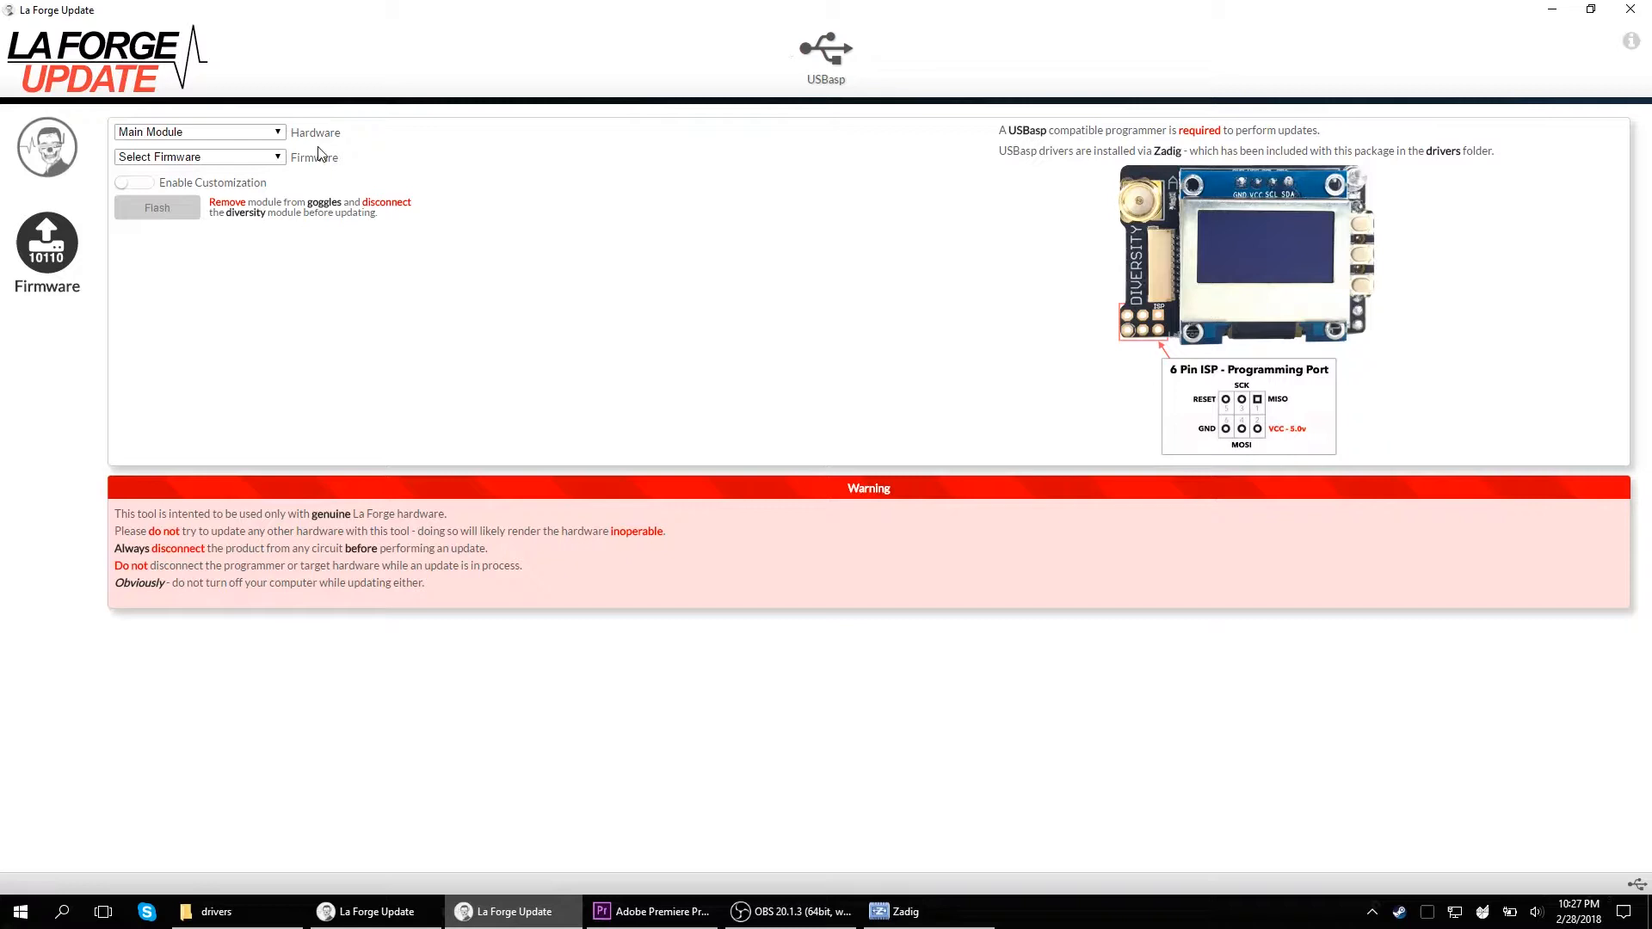
mouse_move(782, 45)
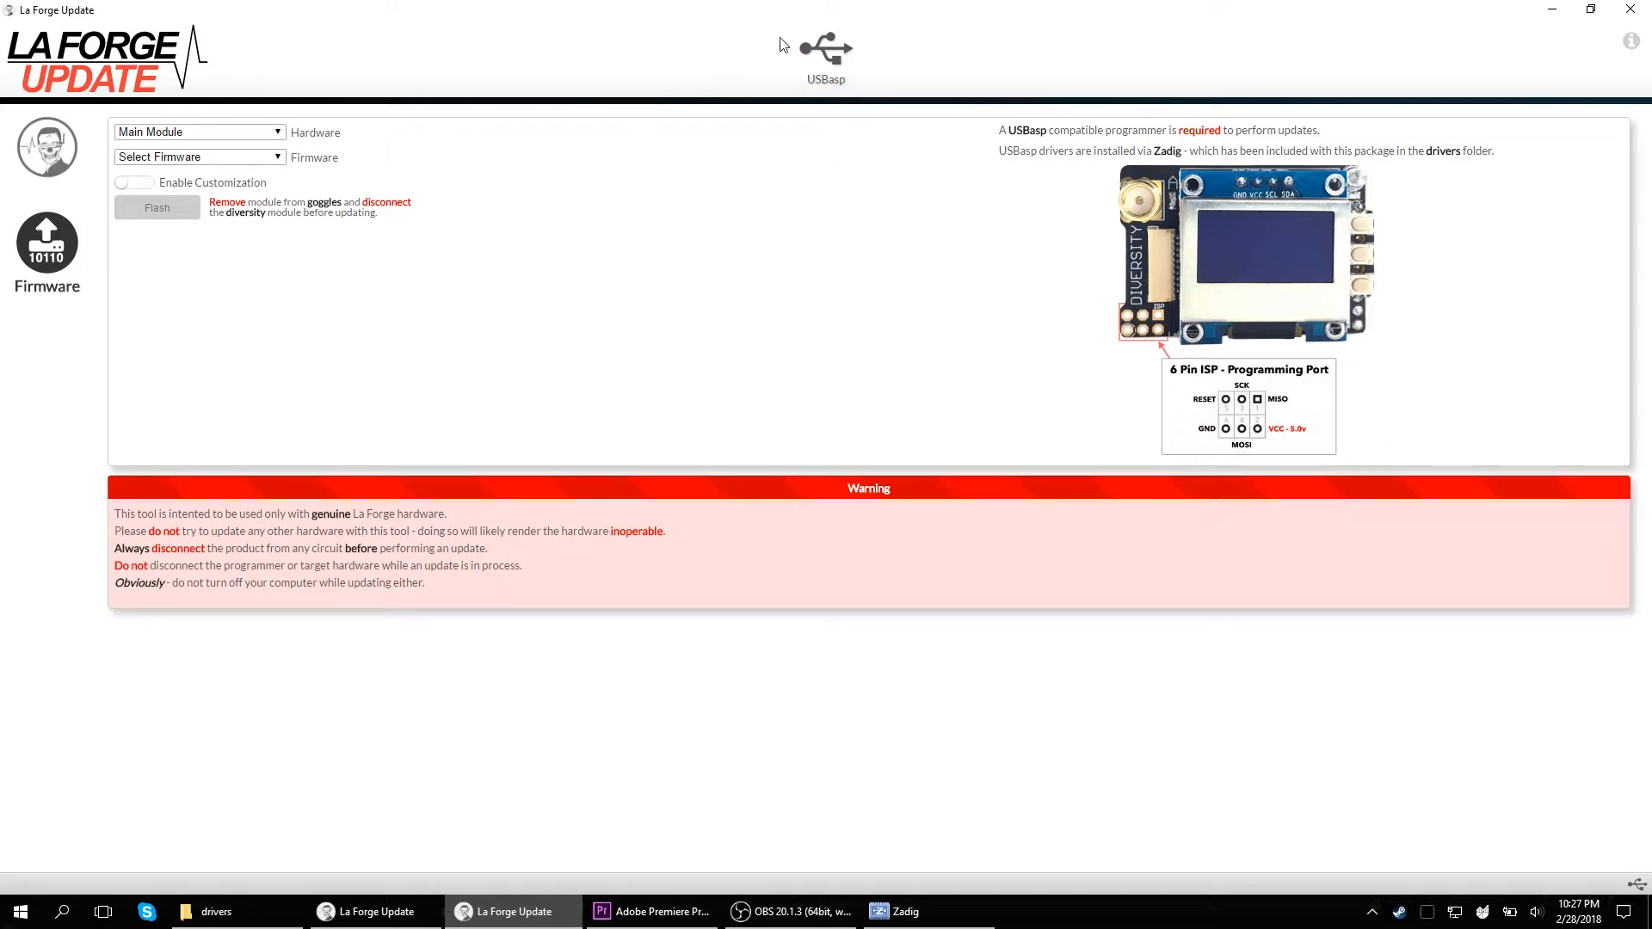
mouse_move(862, 68)
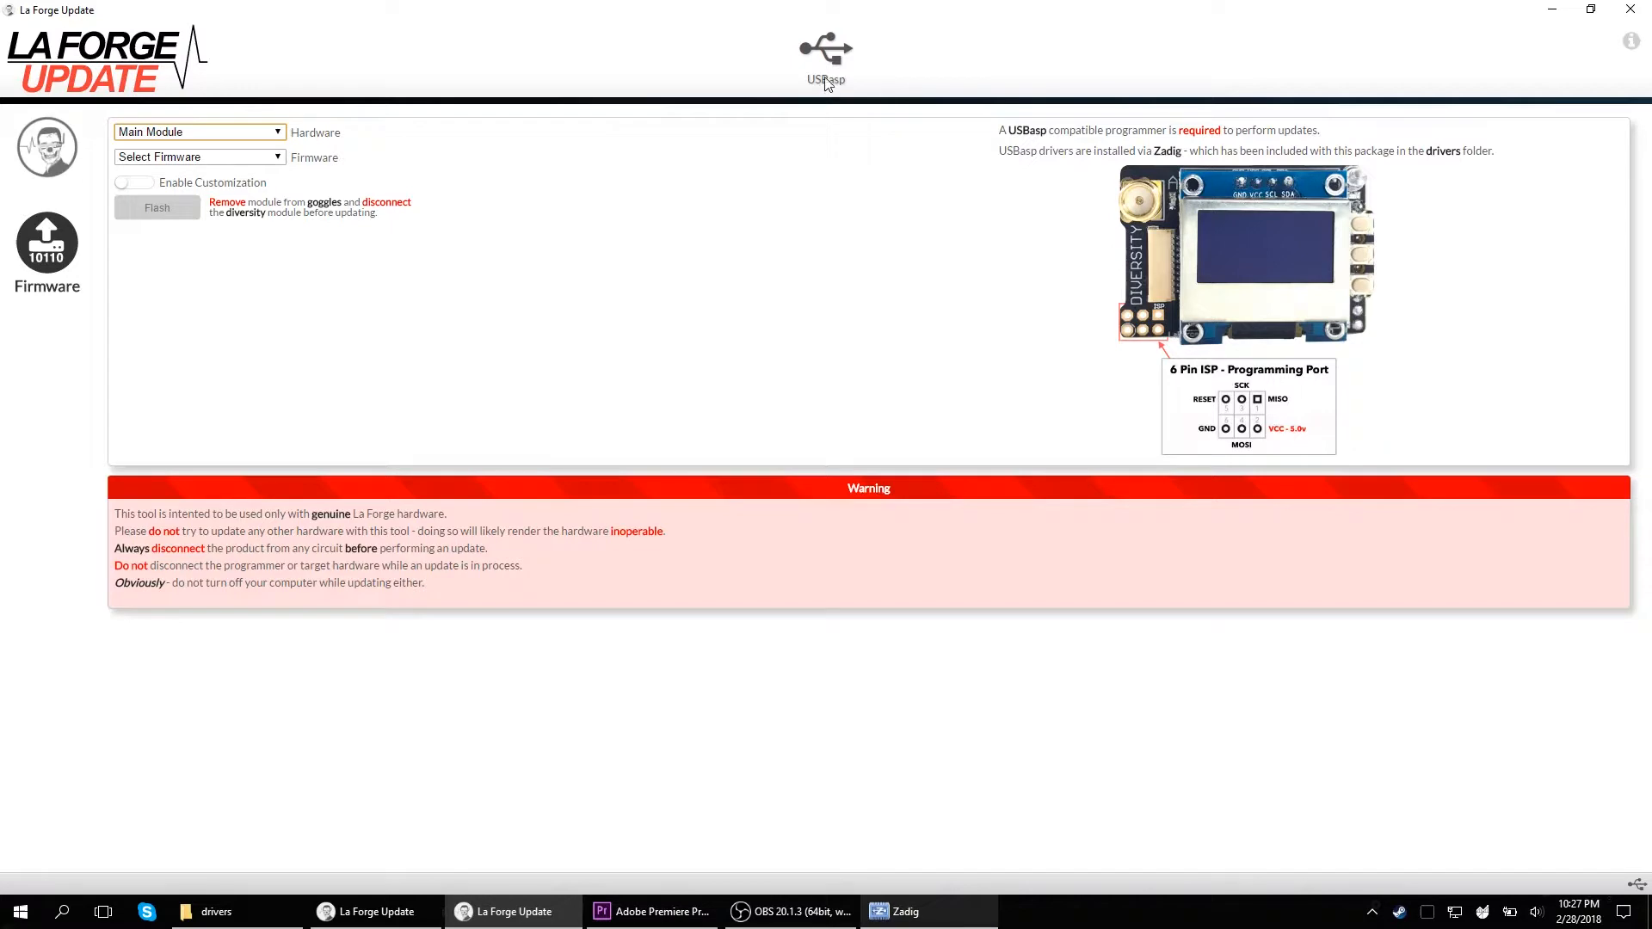
click(157, 224)
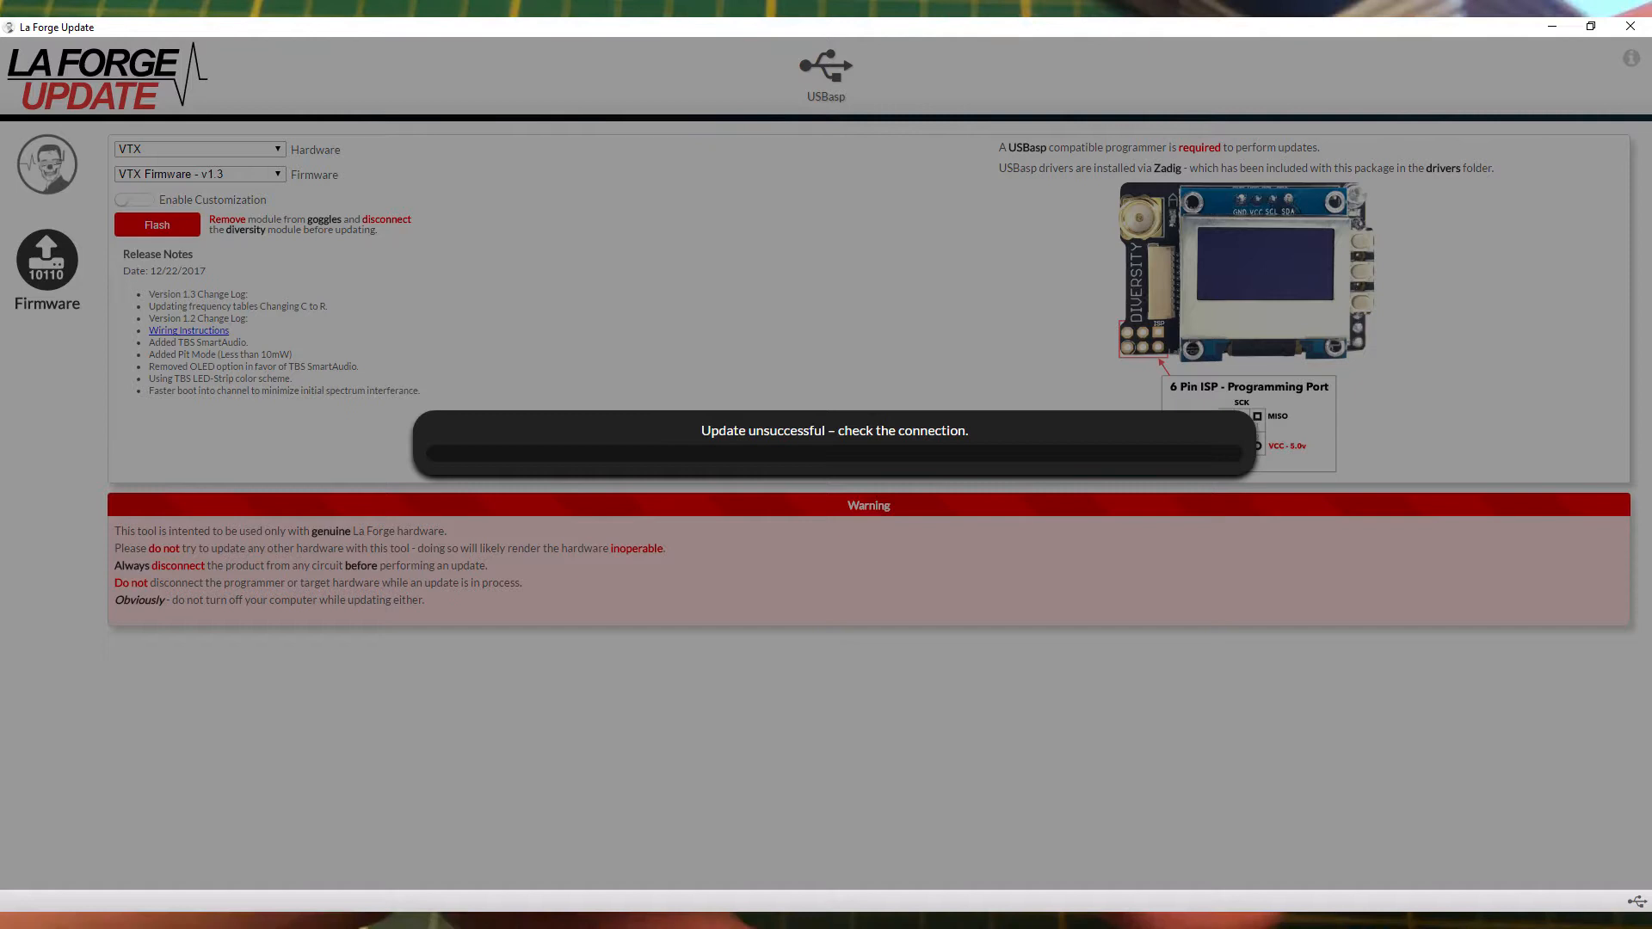